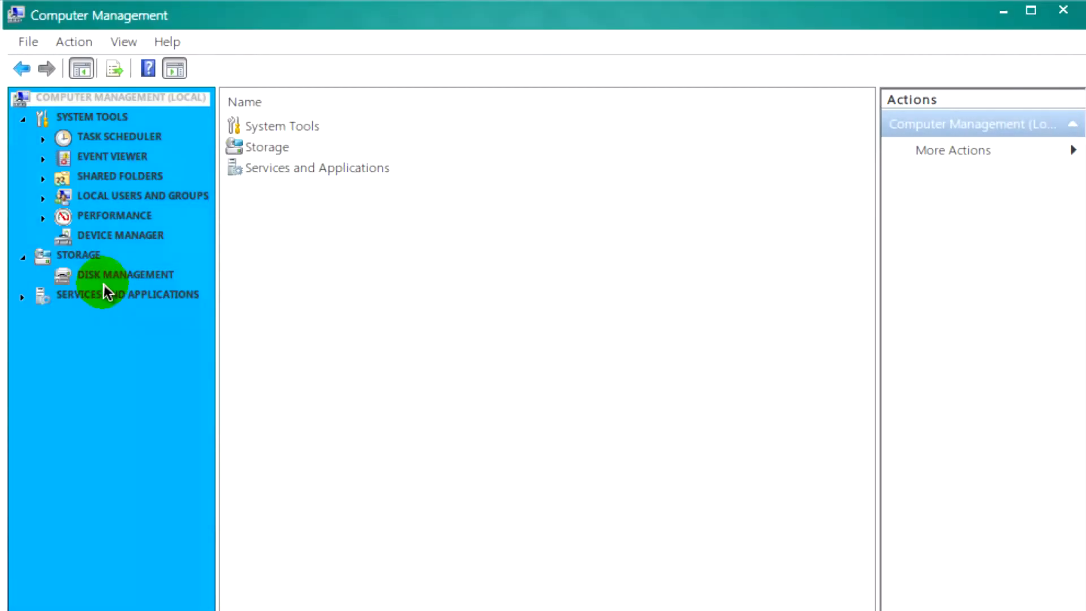
Shrink the Backup and Restore (D:) volume by 20000 MB, leaving 19.53 GB unallocated.
{"action": "left_click", "coordinate": [125, 274]}
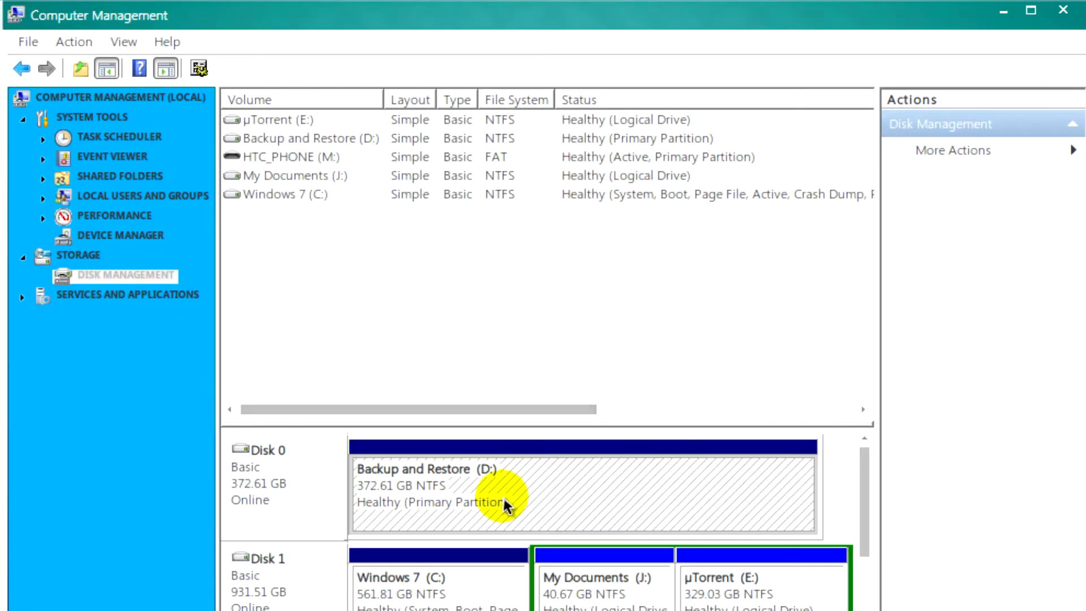
{"action": "right_click", "coordinate": [506, 506]}
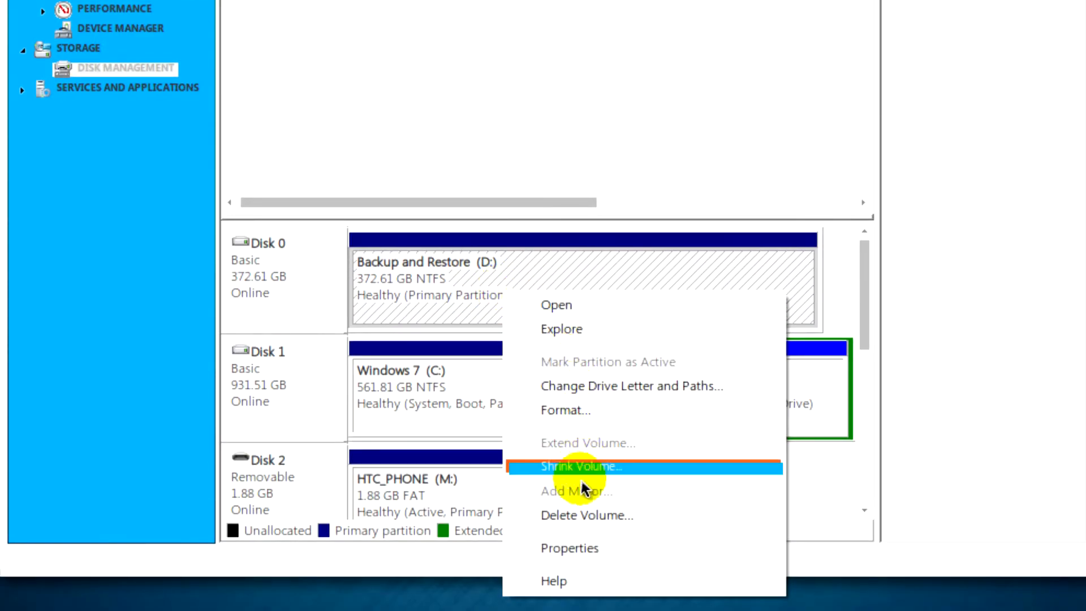
{"action": "left_click", "coordinate": [580, 466]}
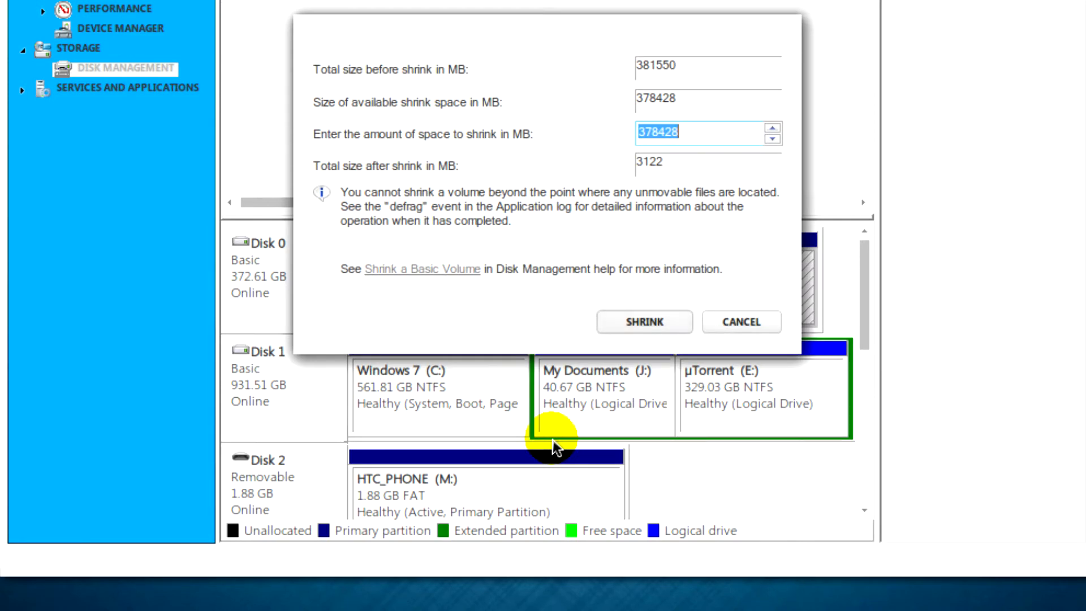
{"action": "type", "text": "20000"}
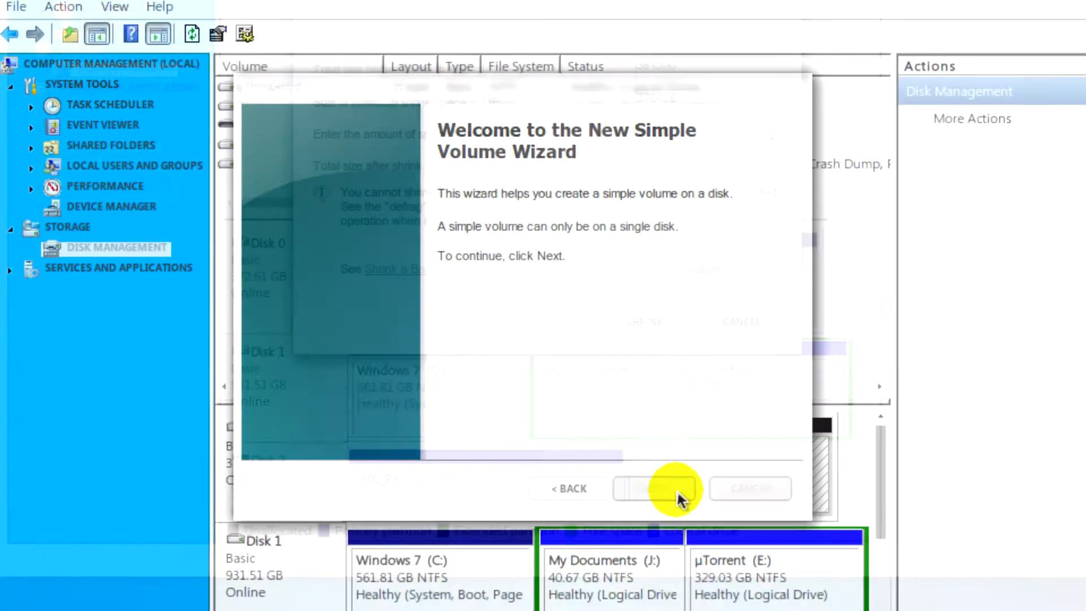
{"action": "left_click", "coordinate": [654, 489]}
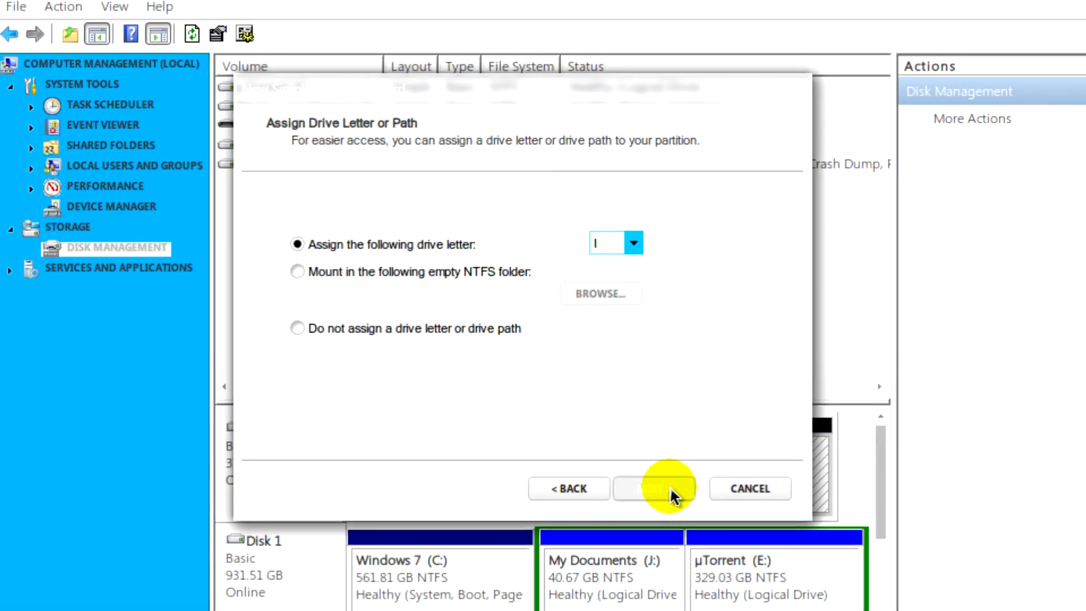
{"action": "left_click", "coordinate": [656, 489]}
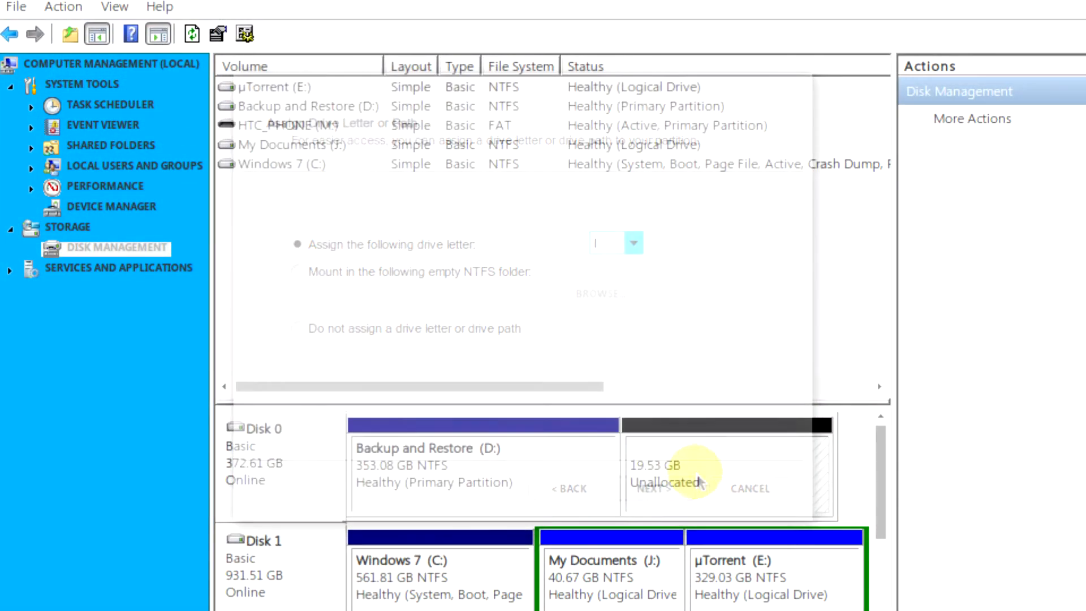
{"action": "left_click", "coordinate": [749, 489]}
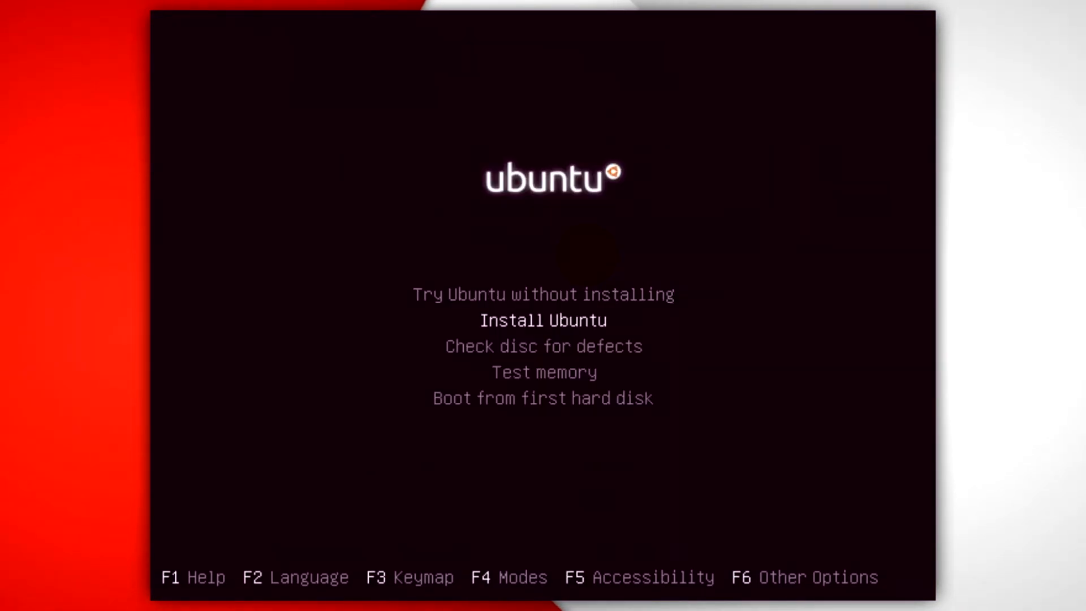
Boot the live desktop from the disc menu and launch Install Ubuntu 11.04.
{"action": "key", "text": "up"}
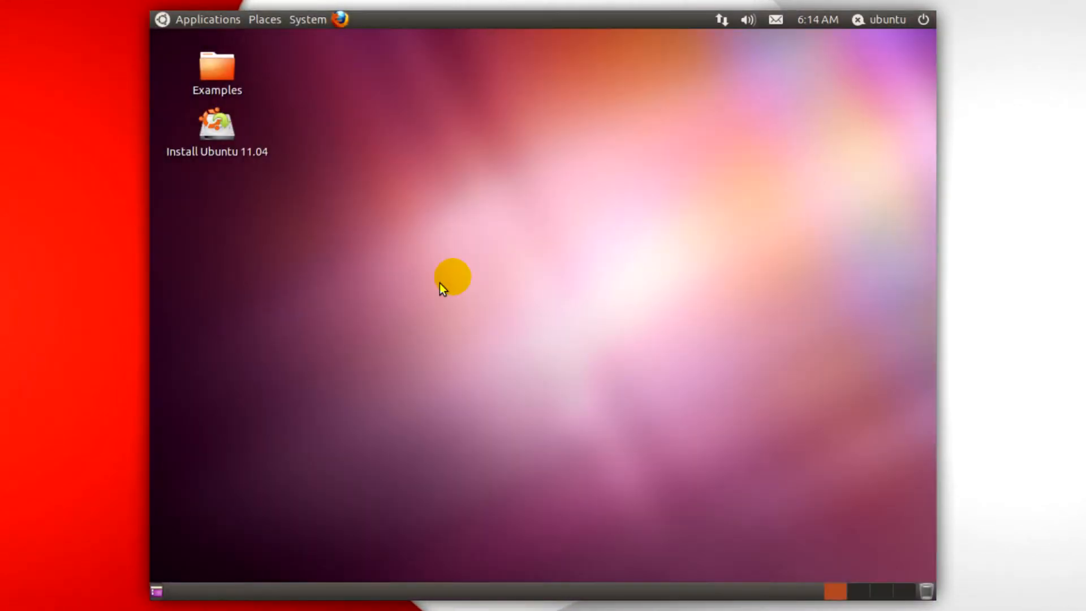
{"action": "double_click", "coordinate": [217, 128]}
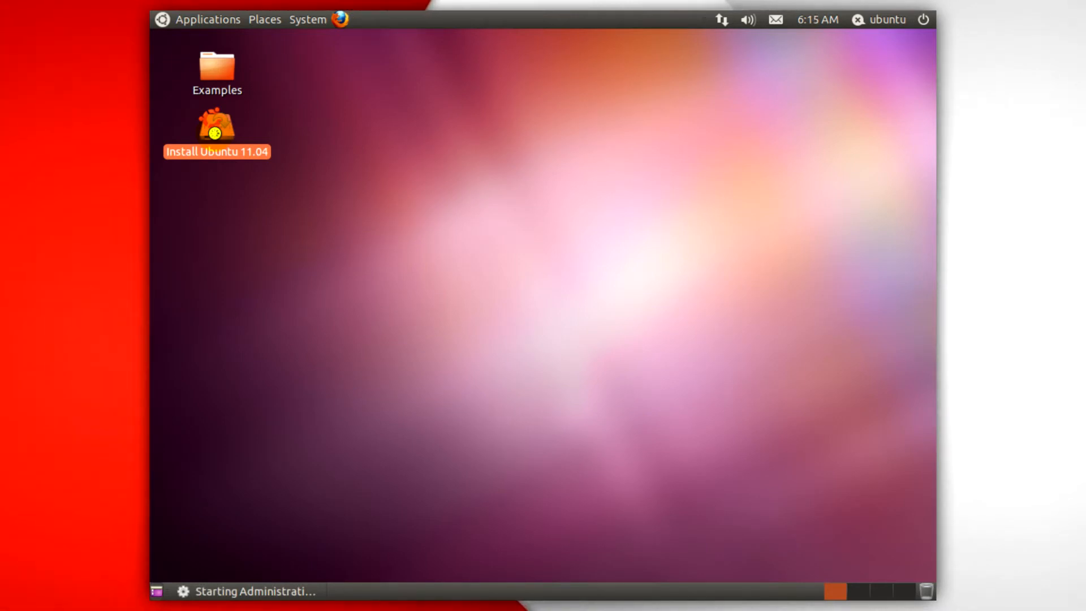
{"action": "mouse_move", "coordinate": [413, 165]}
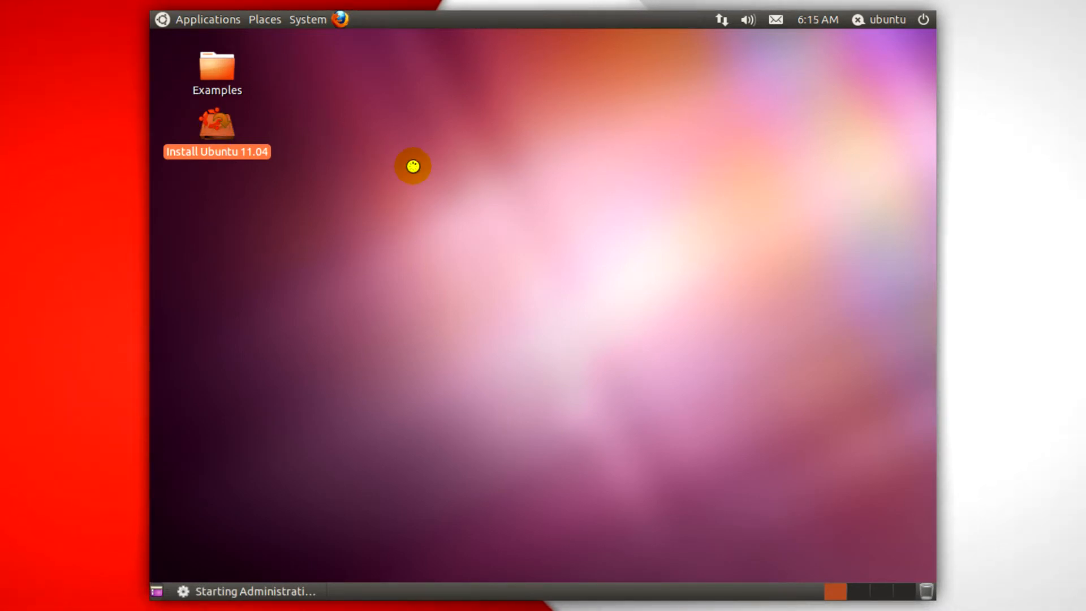
Keep English, enable update downloads and third-party software, and continue past preparation.
{"action": "double_click", "coordinate": [216, 127]}
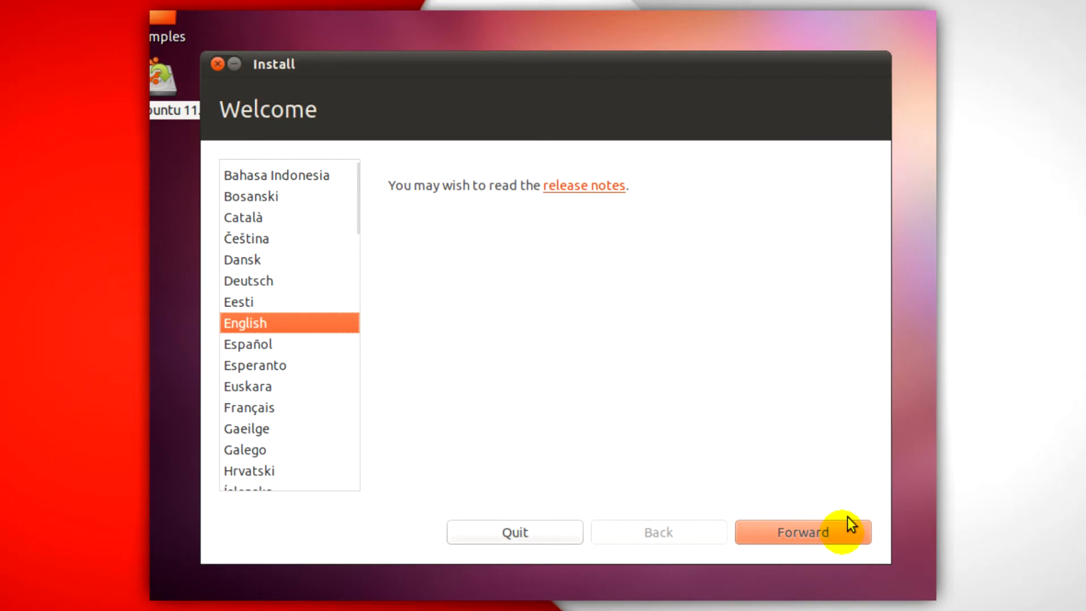
{"action": "left_click", "coordinate": [802, 531]}
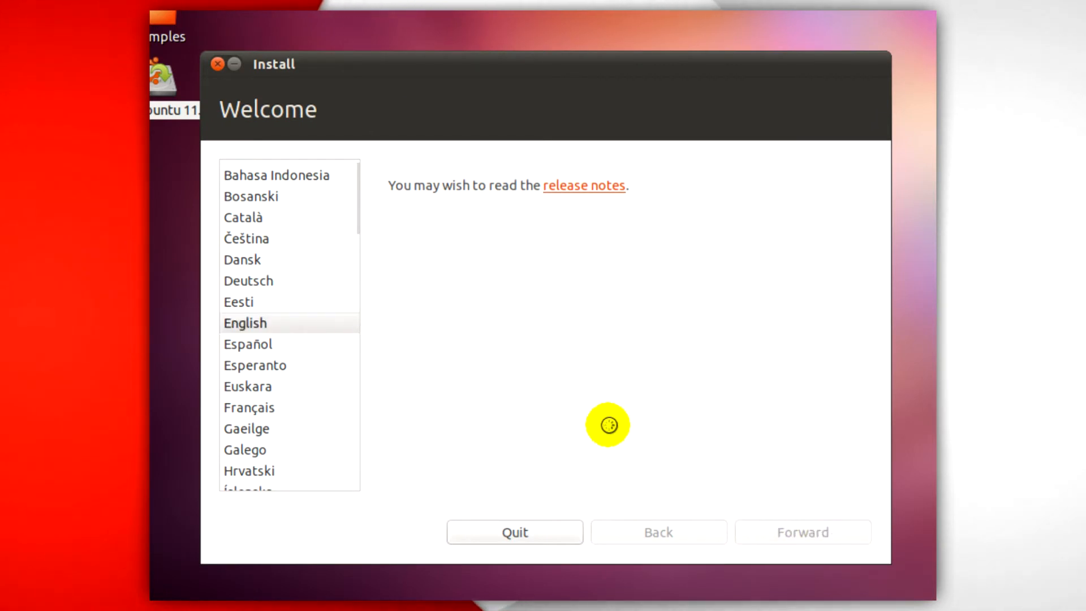
{"action": "left_click", "coordinate": [802, 532]}
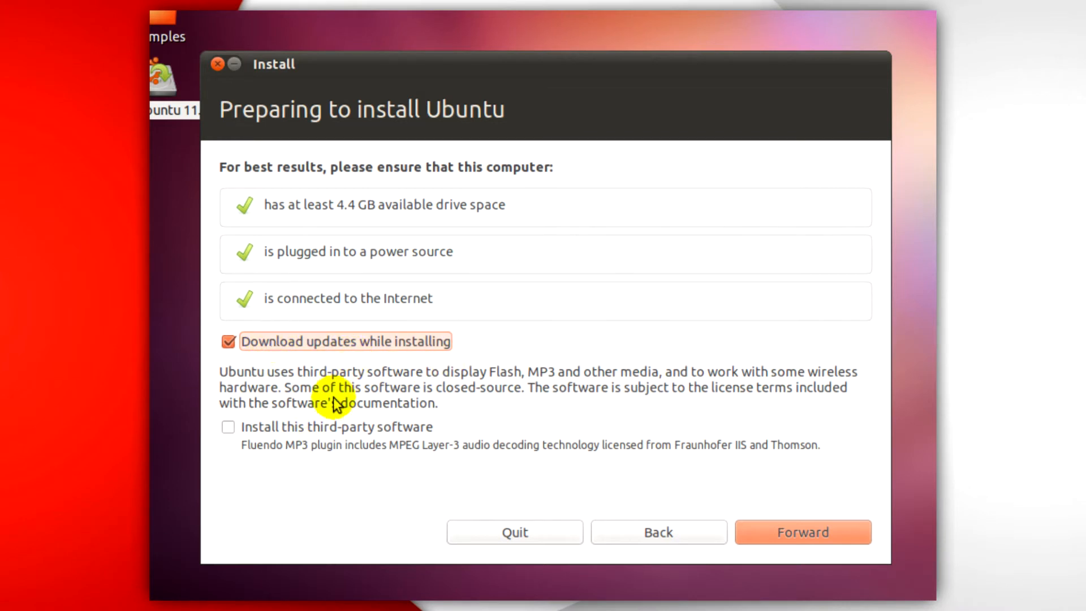
{"action": "left_click", "coordinate": [229, 426]}
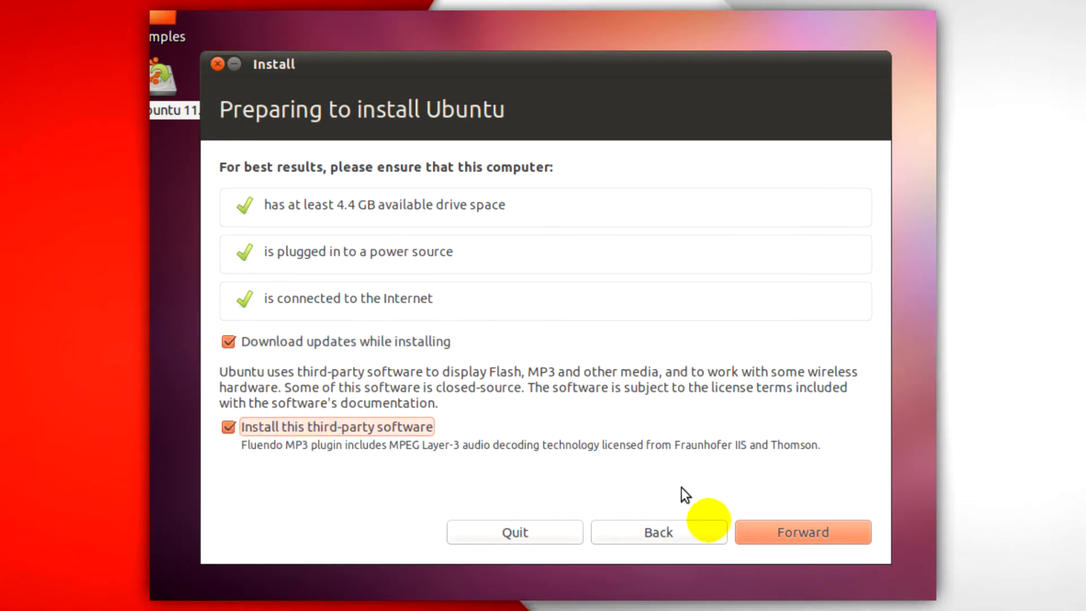
{"action": "left_click", "coordinate": [802, 532]}
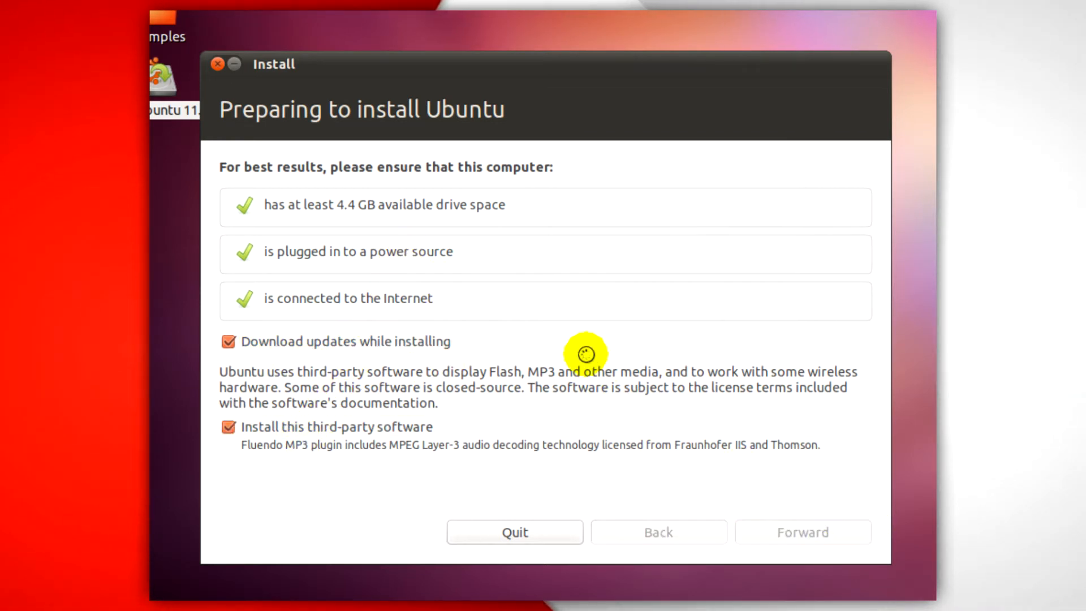
Choose 'Something else' for manual partitioning instead of replacing Windows 7.
{"action": "left_click", "coordinate": [802, 531]}
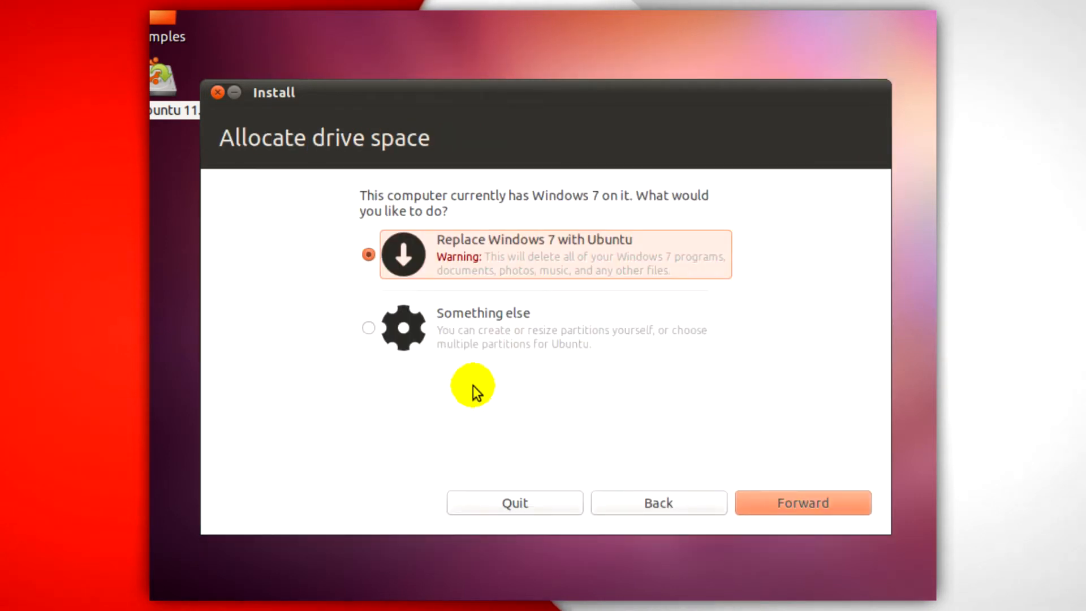
{"action": "mouse_move", "coordinate": [482, 260]}
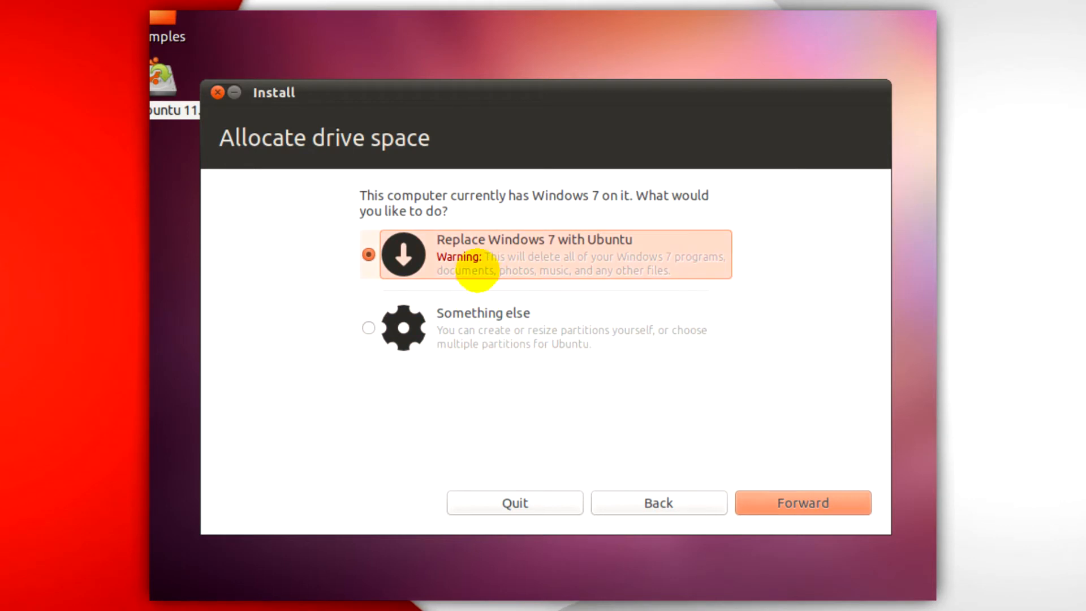
{"action": "left_click", "coordinate": [368, 328]}
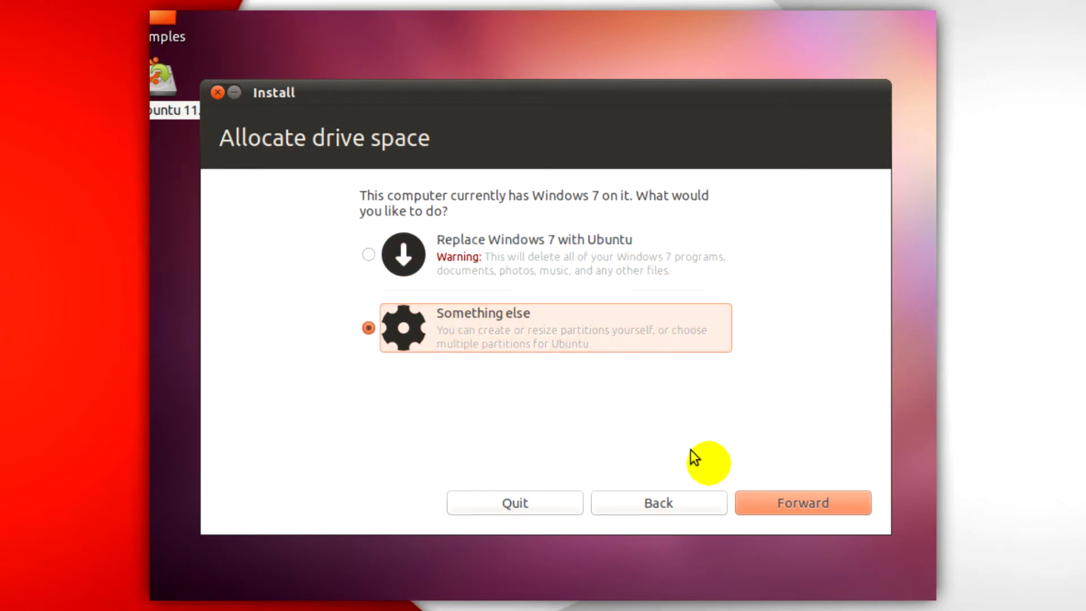
{"action": "left_click", "coordinate": [803, 502]}
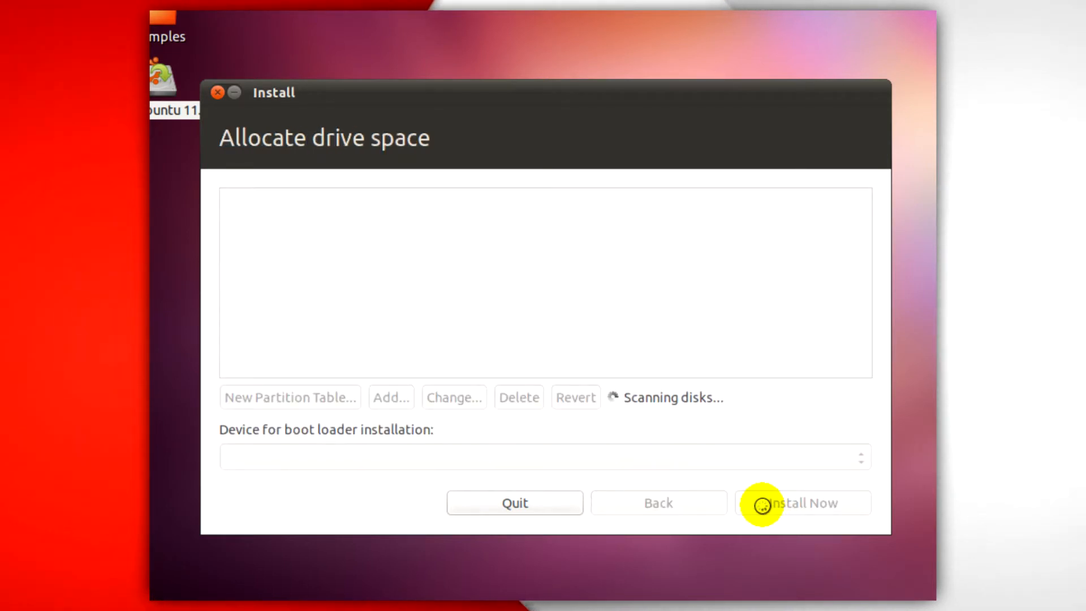
{"action": "mouse_move", "coordinate": [419, 275]}
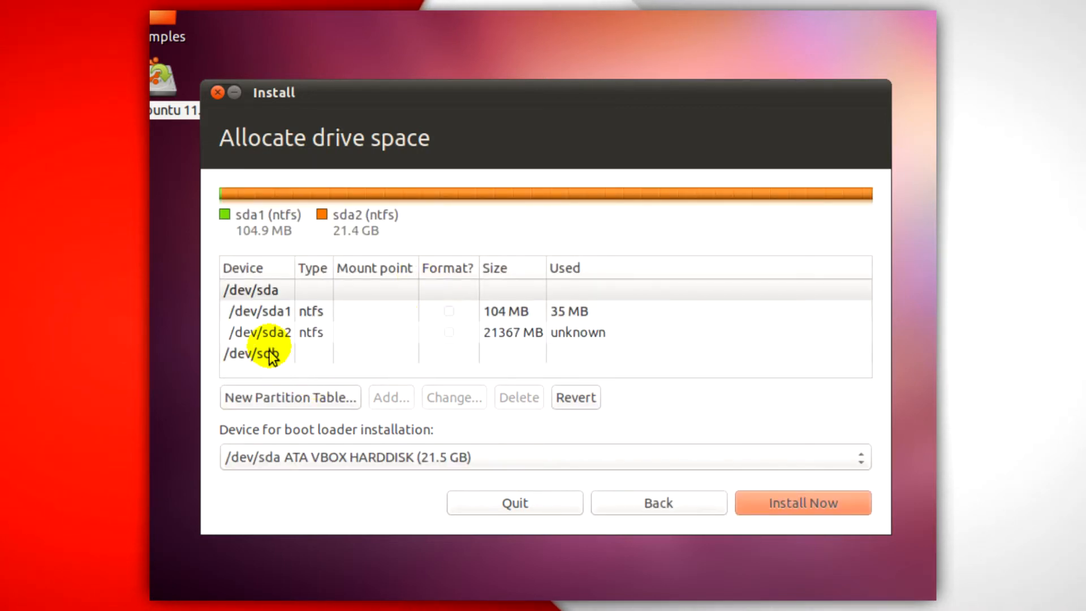
Create a new partition table on /dev/sdb and add a partition in its free space.
{"action": "left_click", "coordinate": [251, 353]}
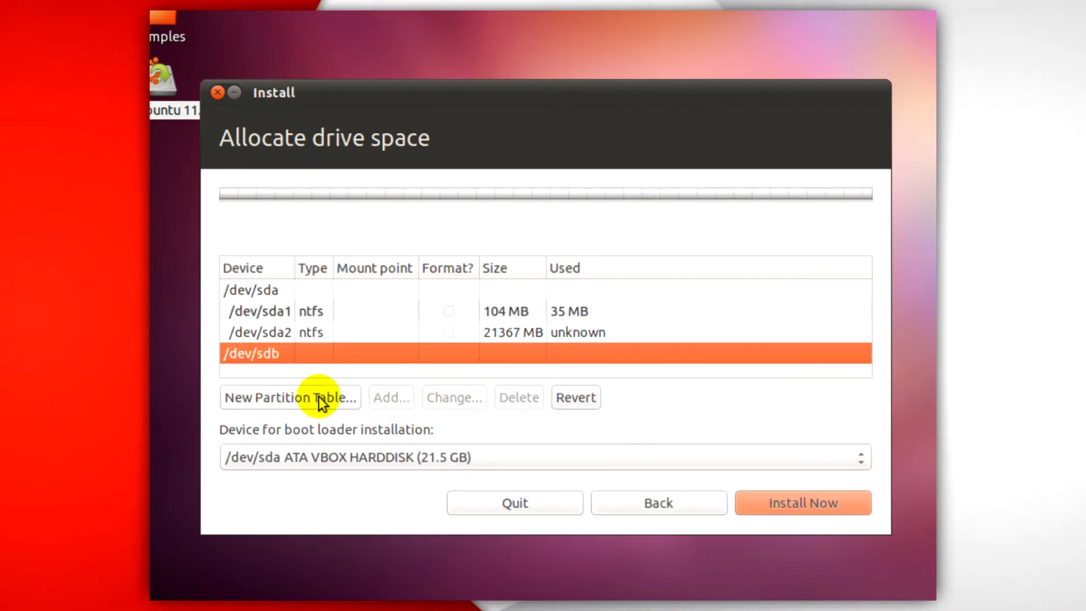
{"action": "left_click", "coordinate": [289, 397]}
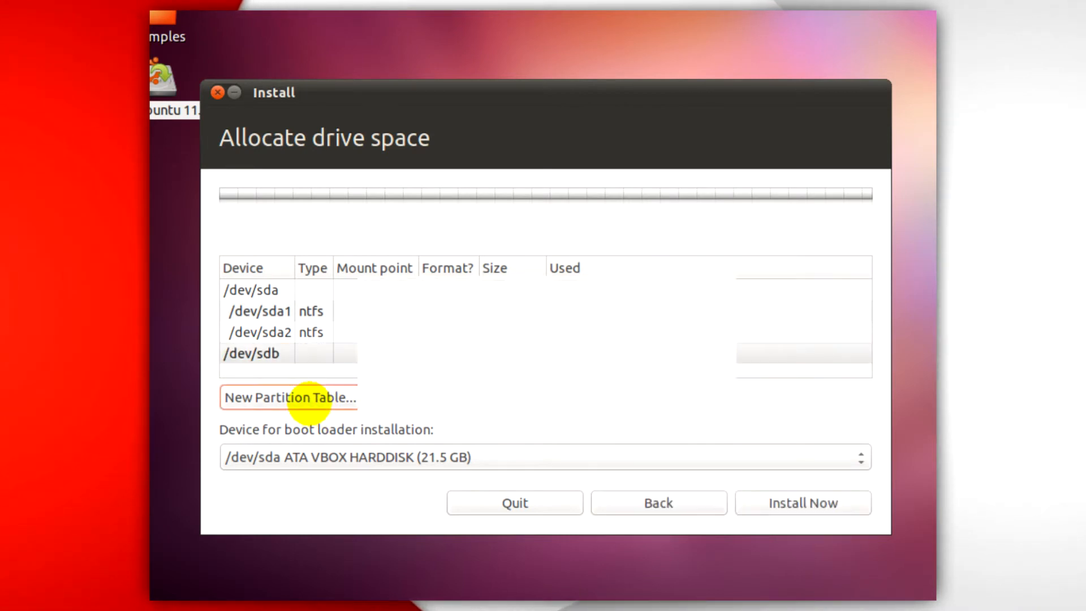
{"action": "left_click", "coordinate": [289, 397]}
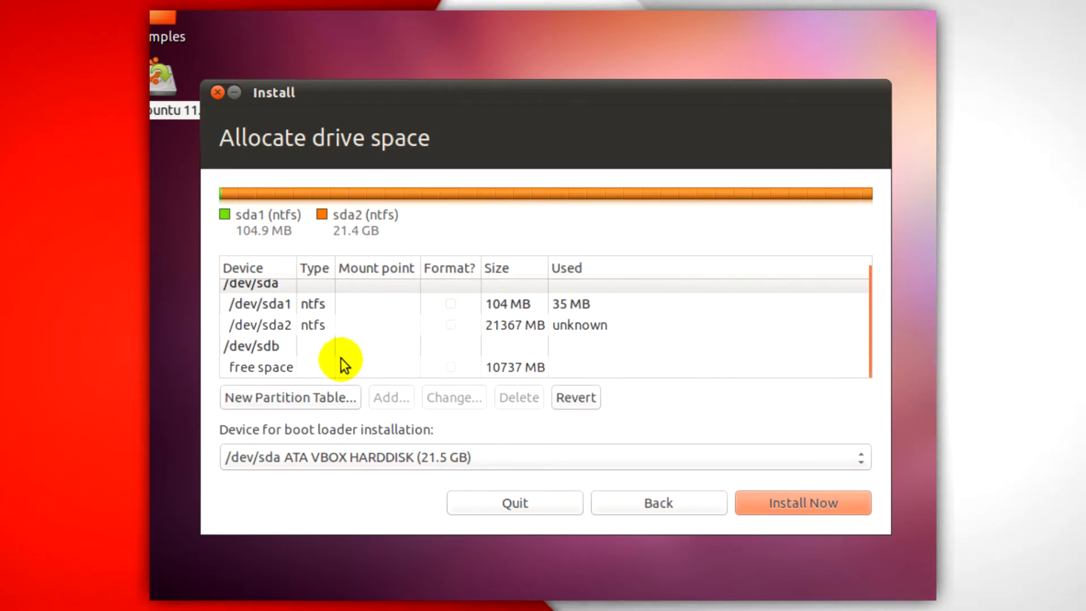
{"action": "left_click", "coordinate": [290, 366]}
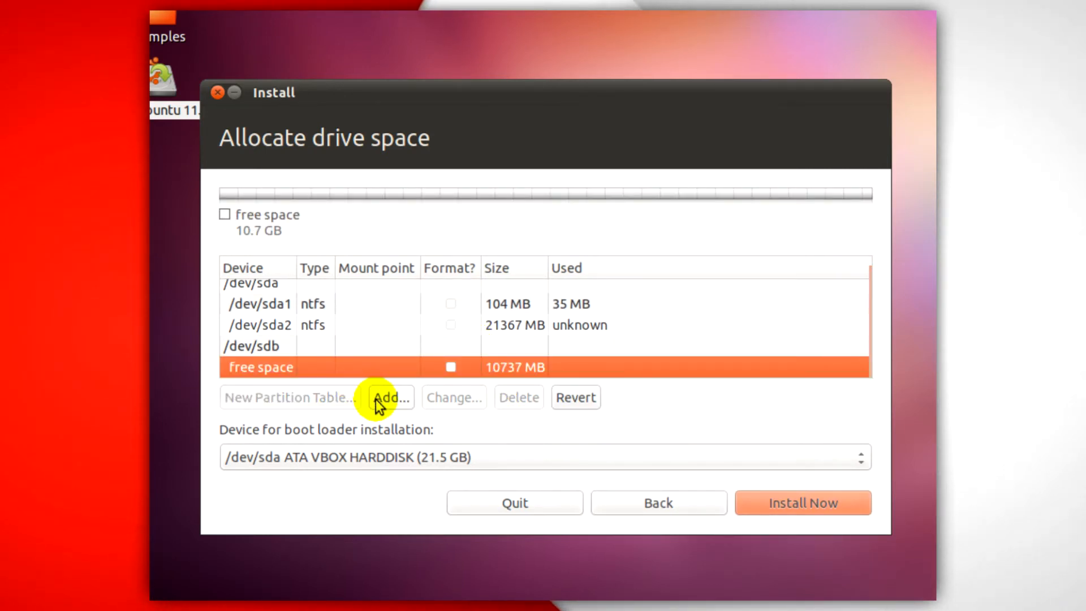
{"action": "left_click", "coordinate": [390, 397]}
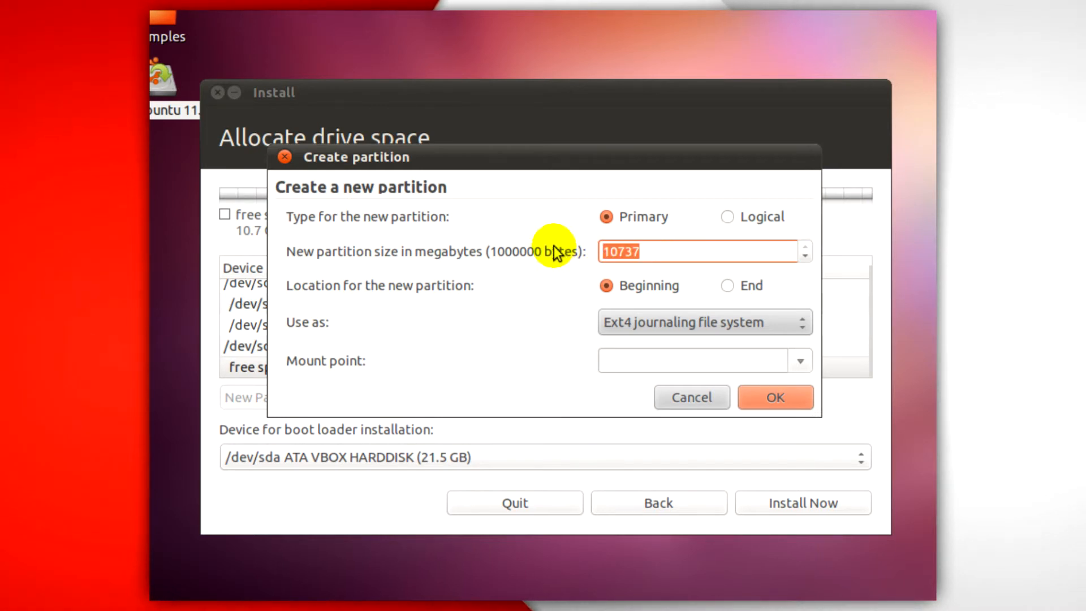
Make it an 8000 MB primary Ext4 partition at the beginning, mounted at /.
{"action": "type", "text": "8000"}
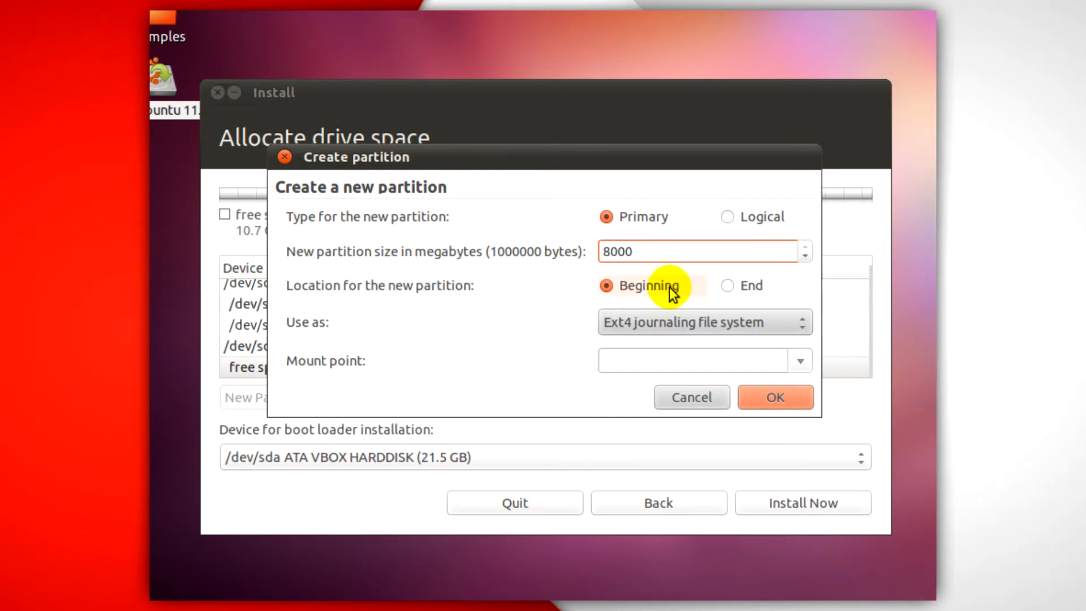
{"action": "mouse_move", "coordinate": [656, 327]}
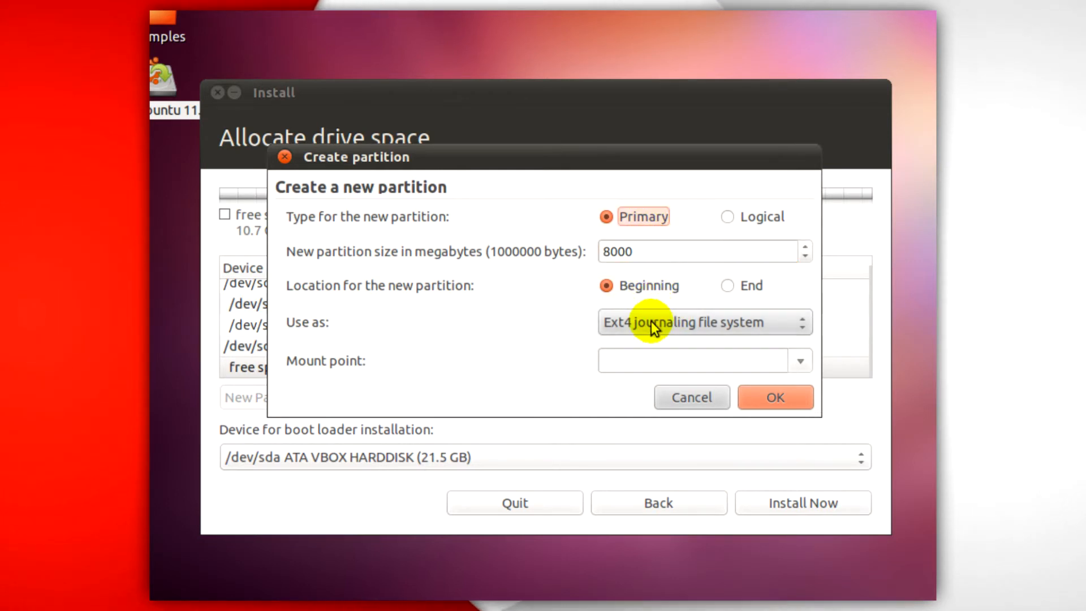
{"action": "left_click", "coordinate": [703, 322]}
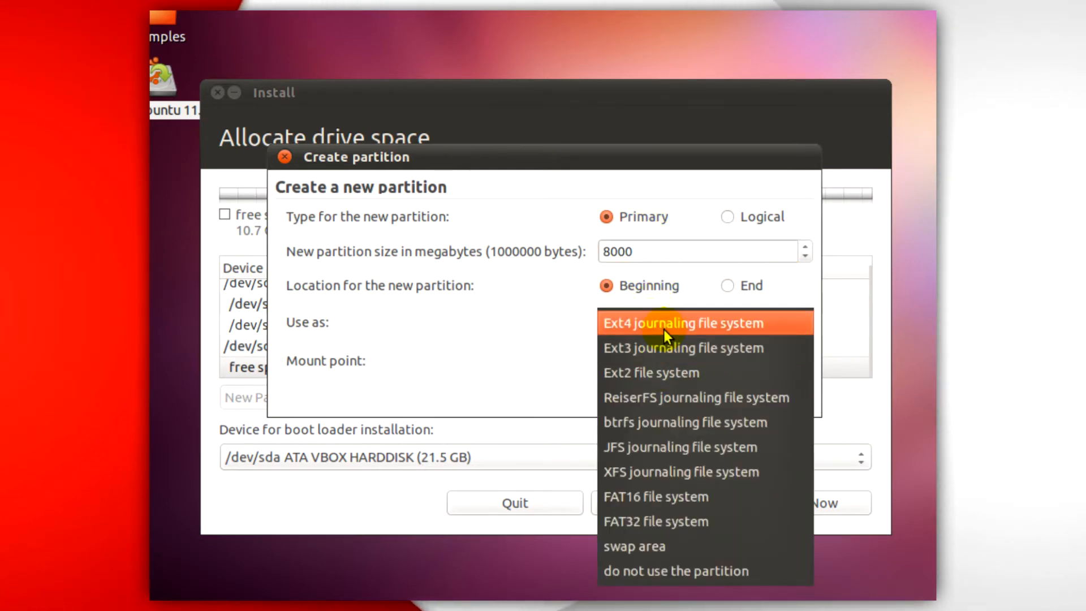
{"action": "left_click", "coordinate": [686, 322]}
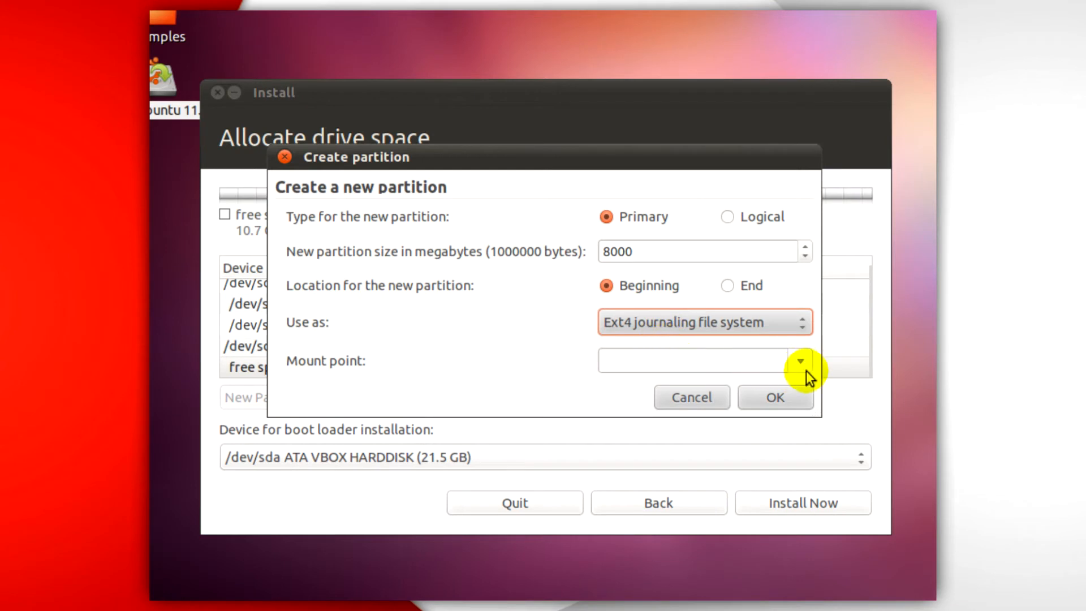
{"action": "left_click", "coordinate": [801, 360]}
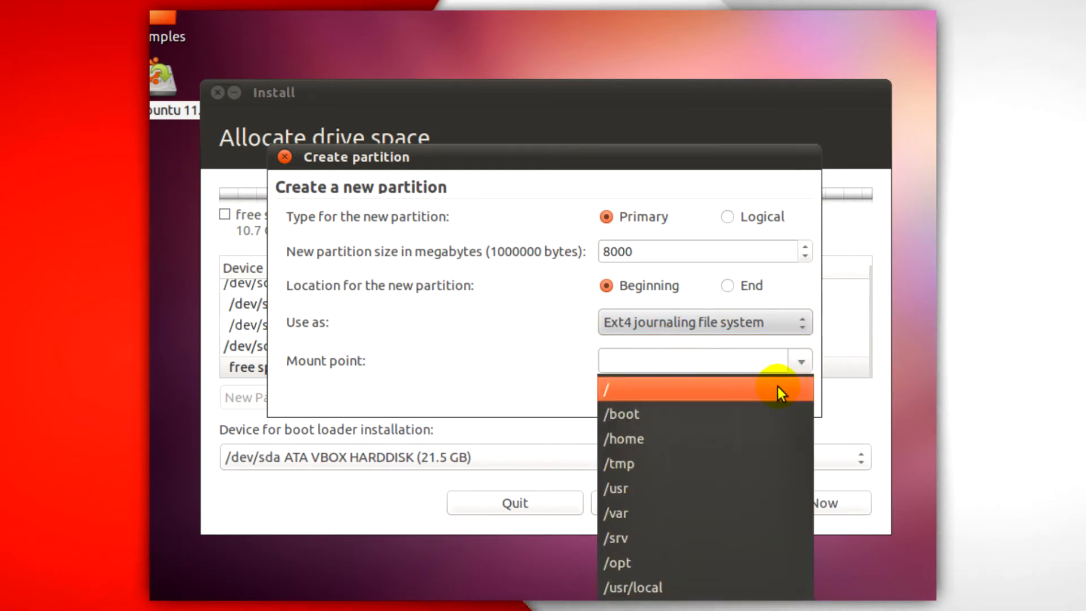
{"action": "left_click", "coordinate": [610, 388]}
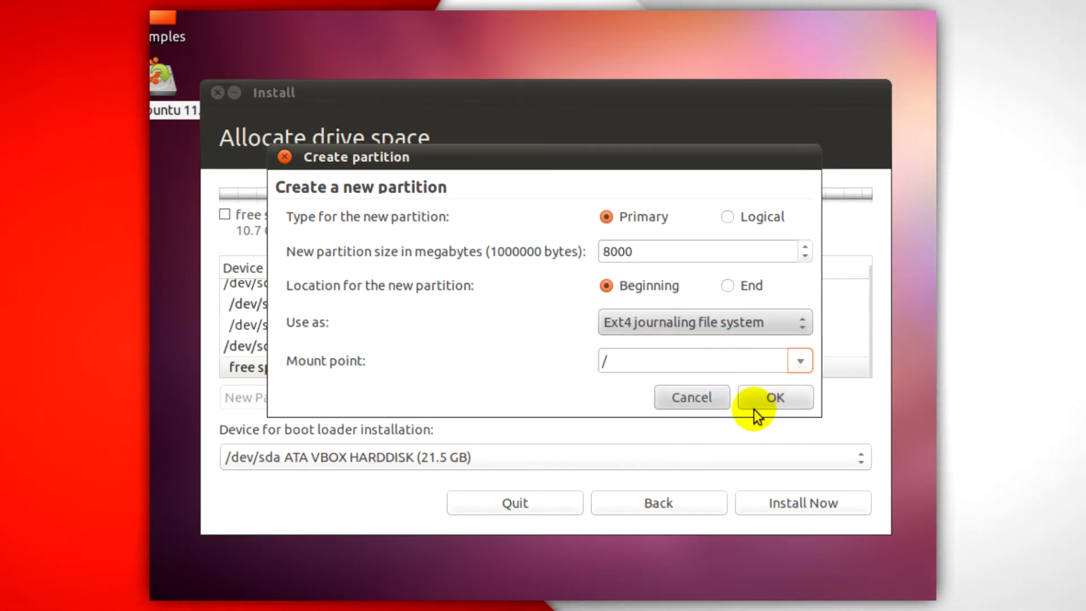
{"action": "left_click", "coordinate": [774, 397]}
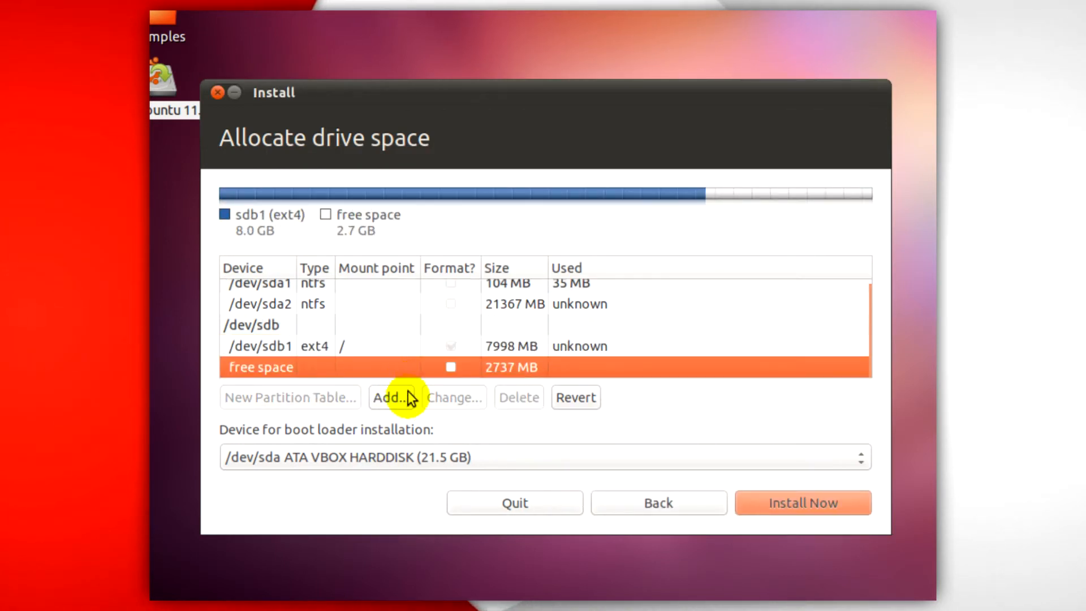
Turn the remaining 2.7 GB into a logical swap partition and start Install Now.
{"action": "left_click", "coordinate": [389, 397]}
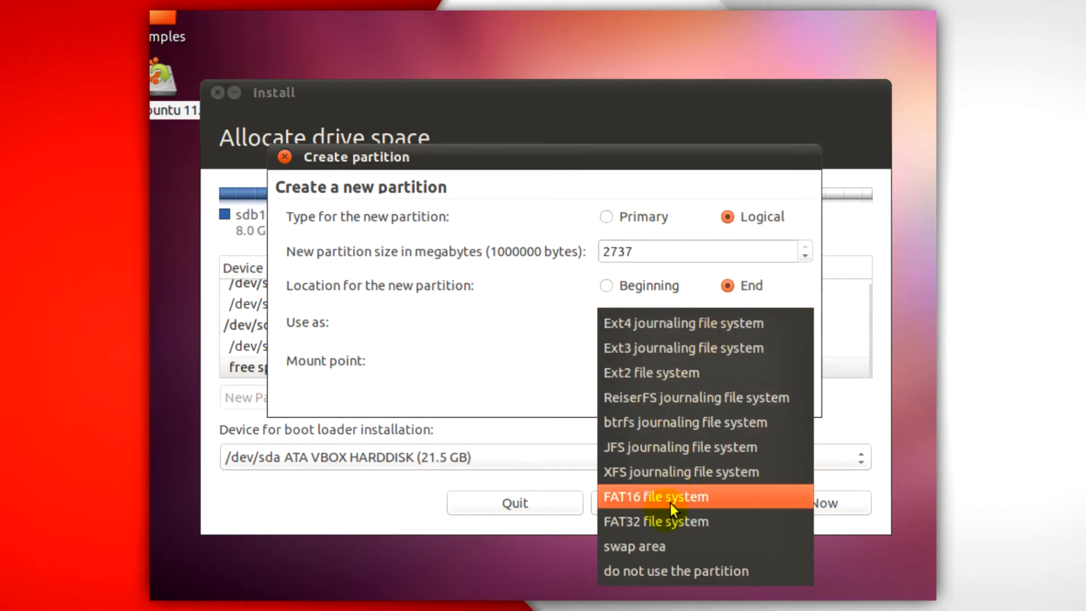
{"action": "left_click", "coordinate": [634, 545]}
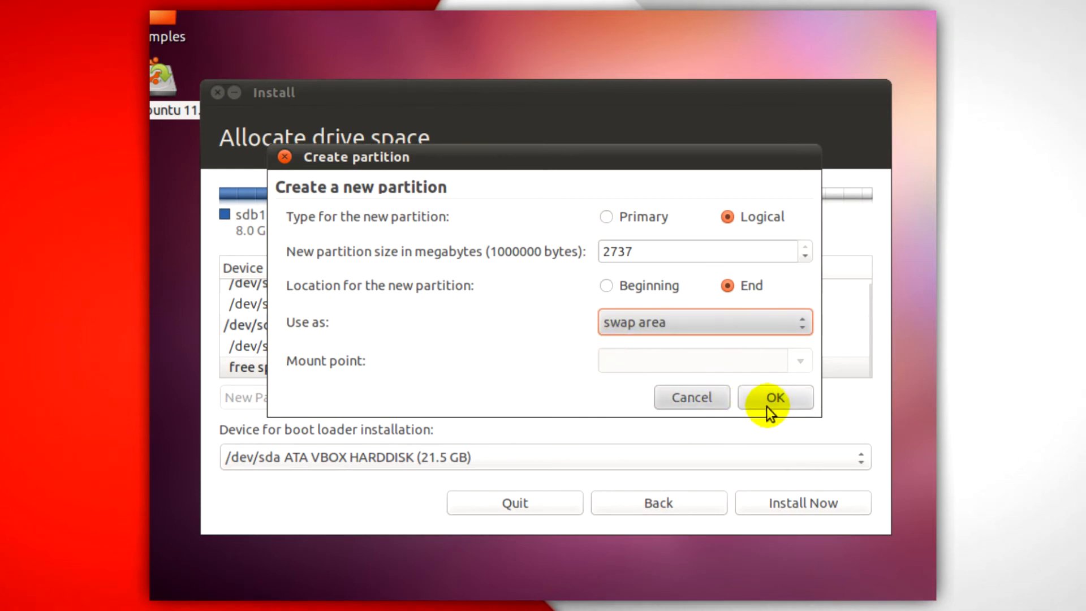
{"action": "left_click", "coordinate": [775, 398]}
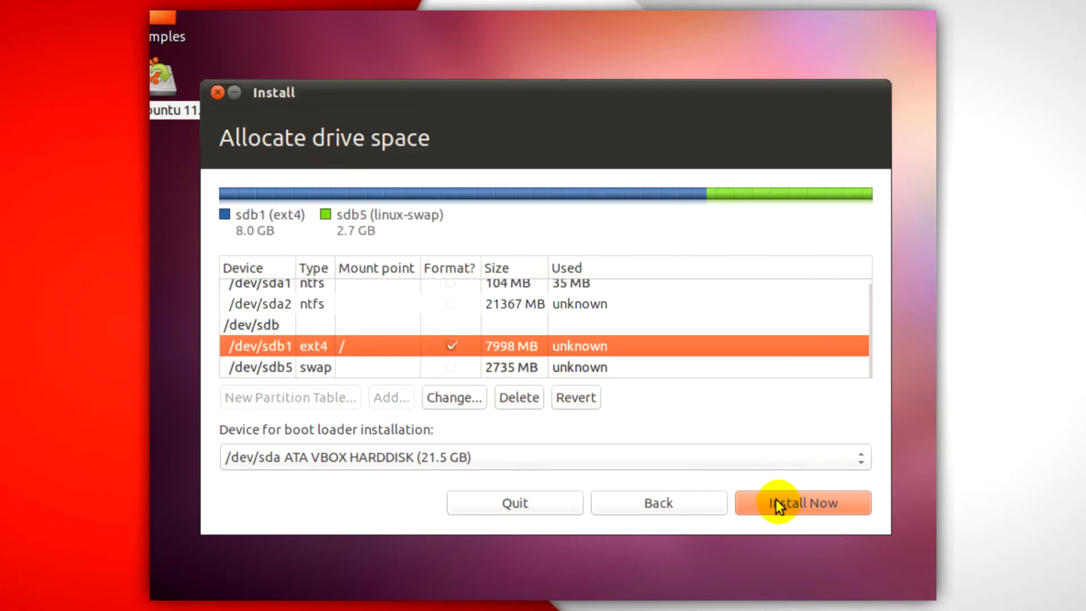
{"action": "left_click", "coordinate": [803, 502]}
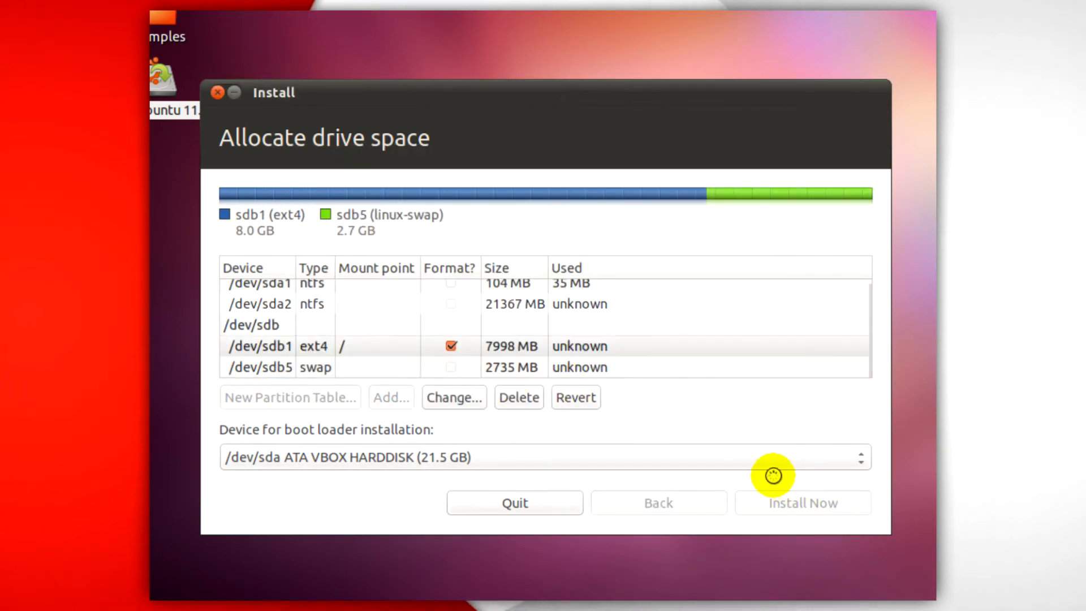
Accept London as the location and the United Kingdom keyboard layout.
{"action": "left_click", "coordinate": [802, 503]}
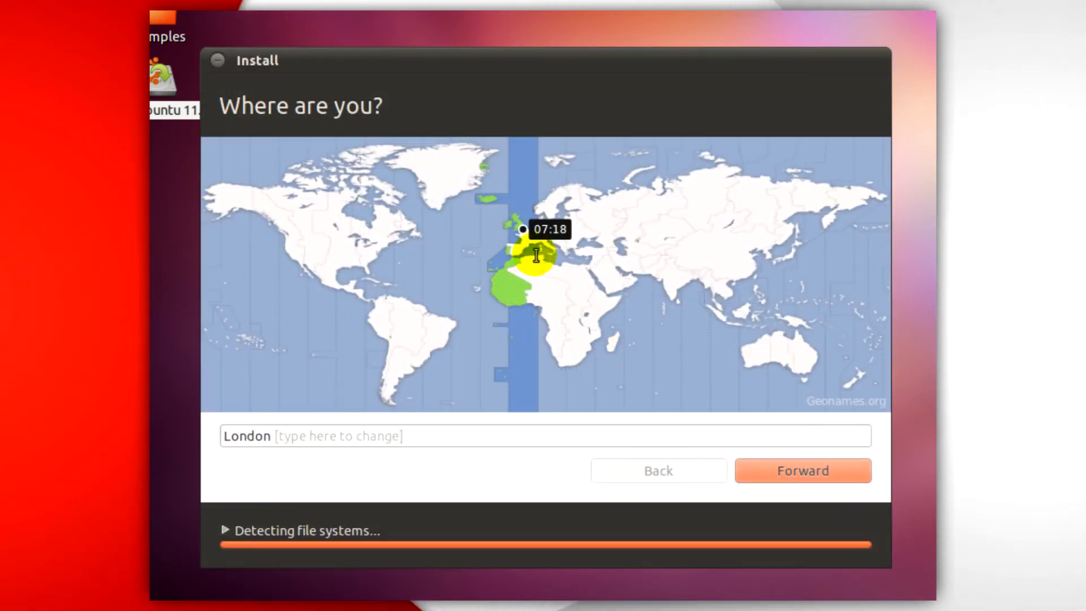
{"action": "left_click", "coordinate": [801, 471]}
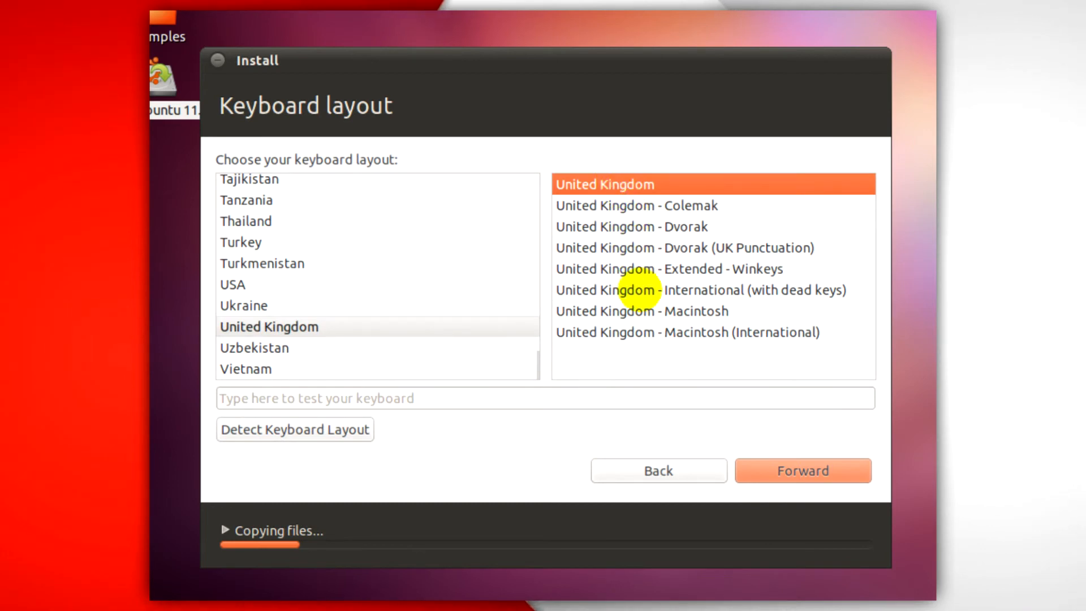
{"action": "left_click", "coordinate": [802, 470]}
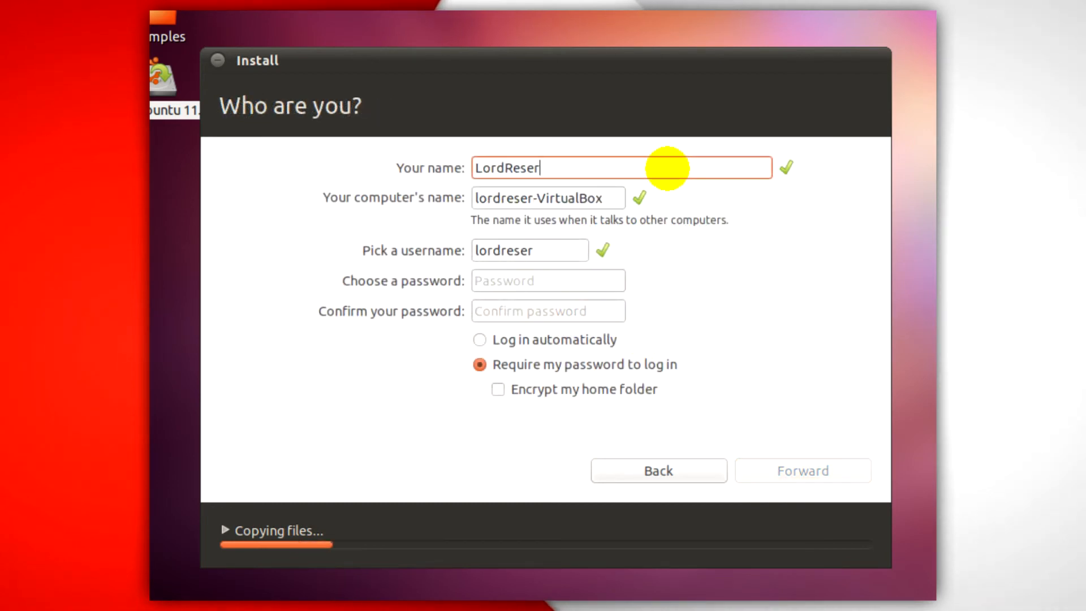
Enter and confirm the password, choose Log in automatically, and submit the account details.
{"action": "type", "text": "ei"}
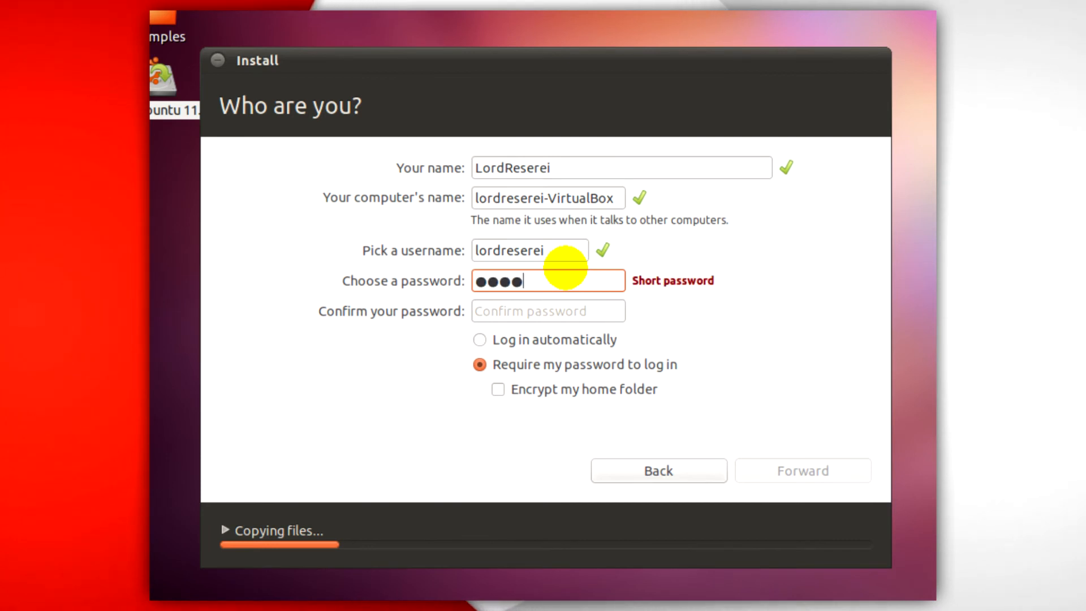
{"action": "left_click", "coordinate": [548, 311]}
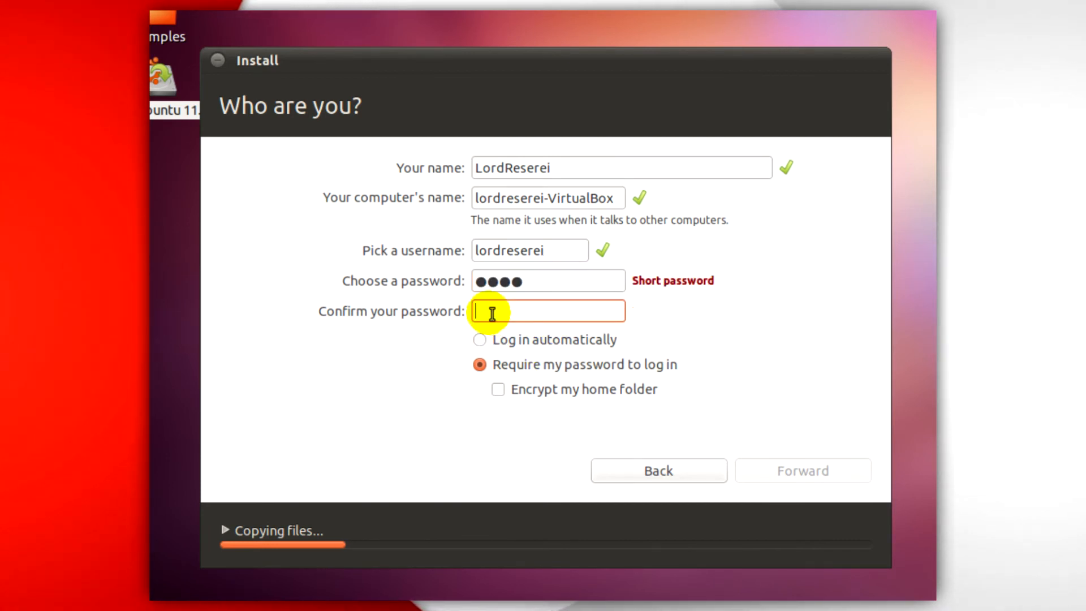
{"action": "left_click", "coordinate": [480, 339]}
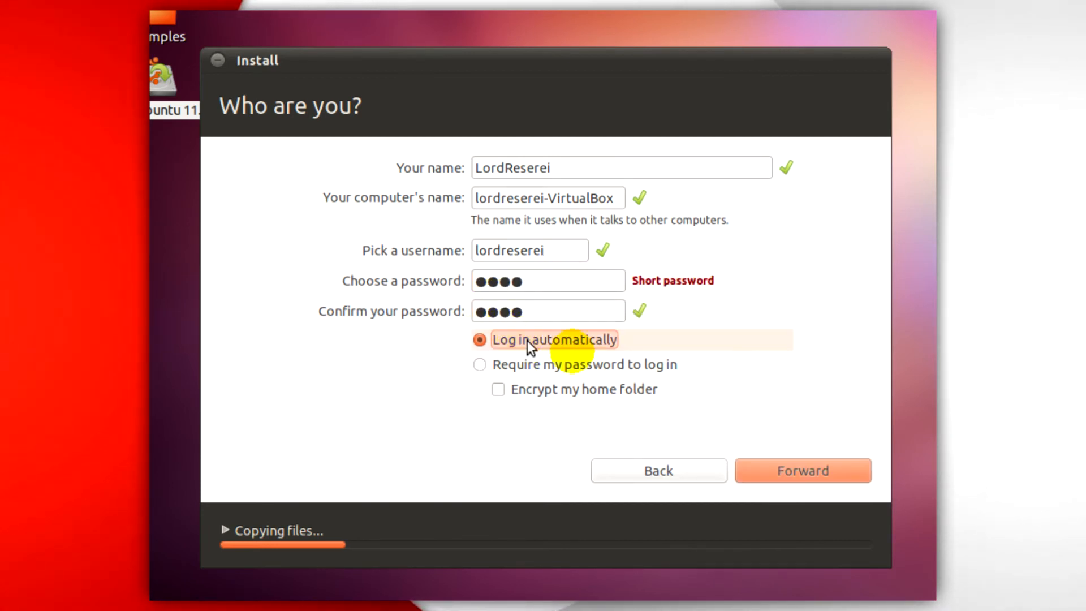
{"action": "mouse_move", "coordinate": [577, 384]}
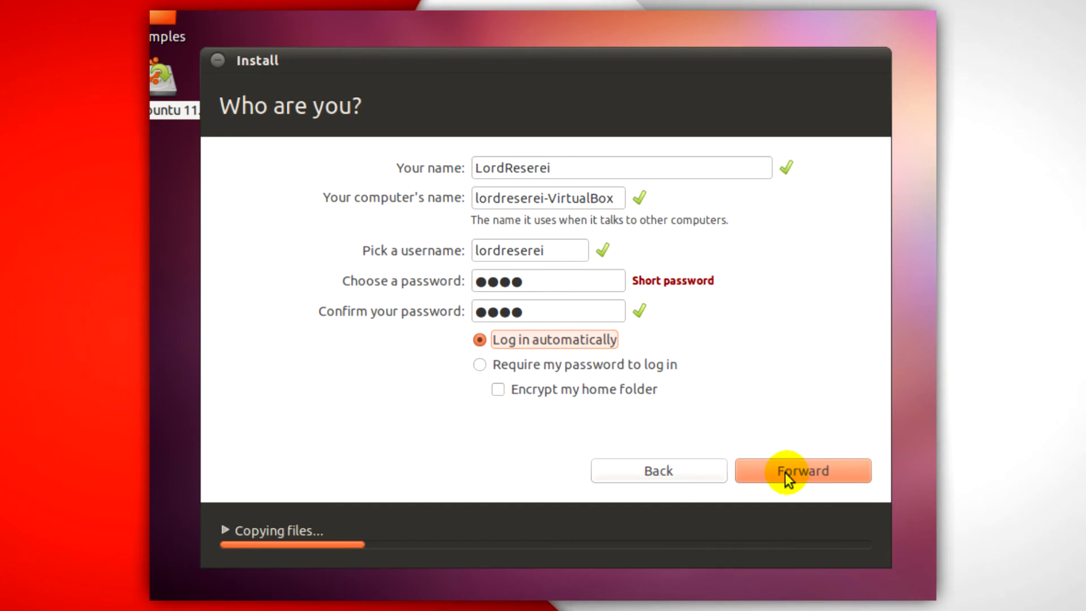
{"action": "left_click", "coordinate": [802, 471]}
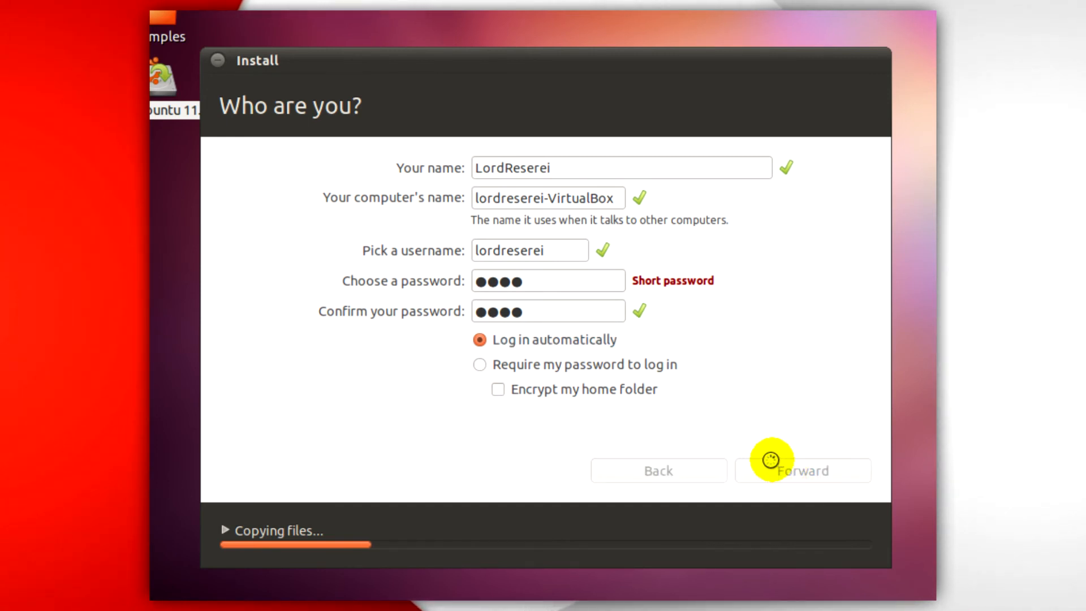
{"action": "left_click", "coordinate": [802, 471]}
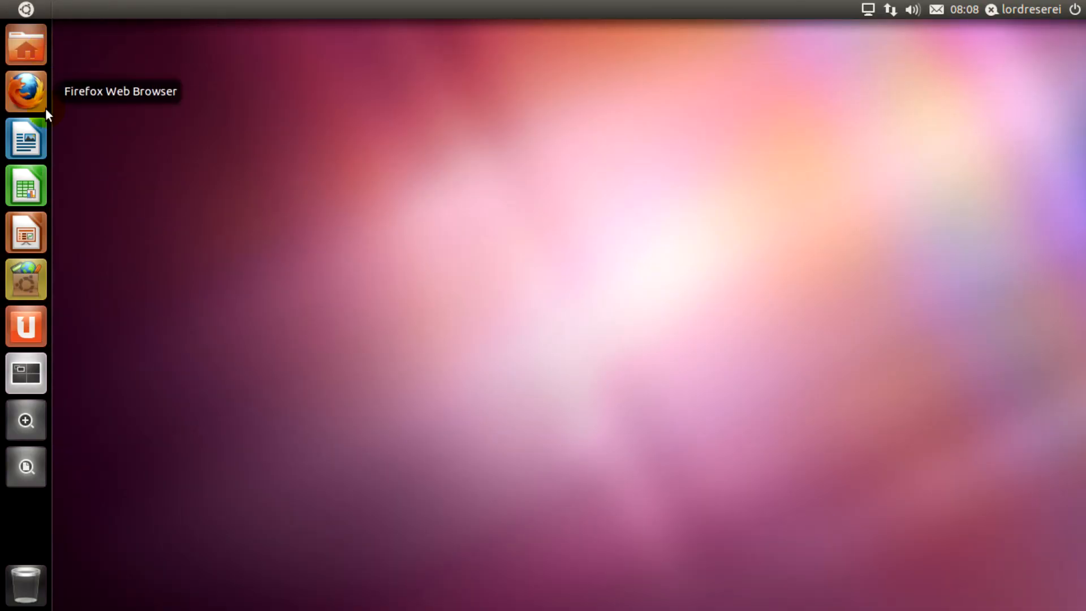
Search Ubuntu Software Centre for Skype and authorise enabling the natty-partner source.
{"action": "left_click", "coordinate": [26, 280]}
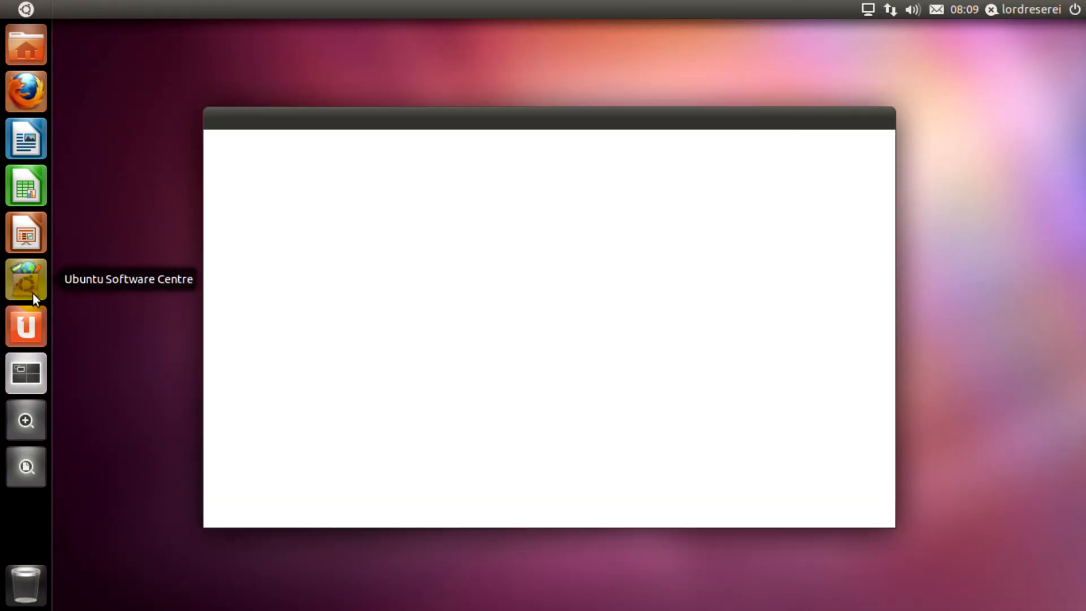
{"action": "left_click", "coordinate": [26, 279]}
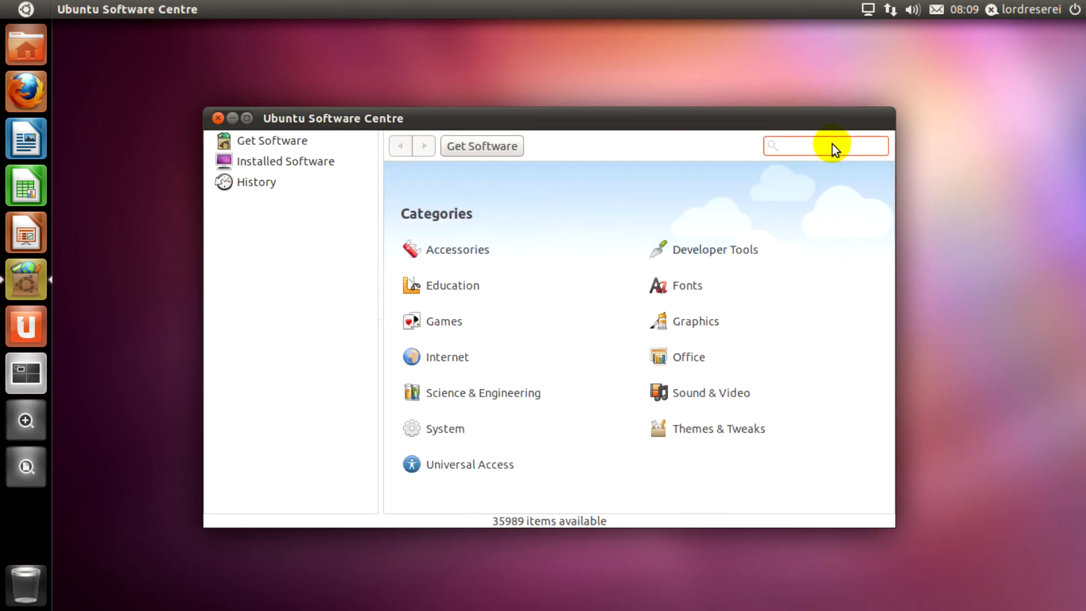
{"action": "left_click", "coordinate": [827, 273]}
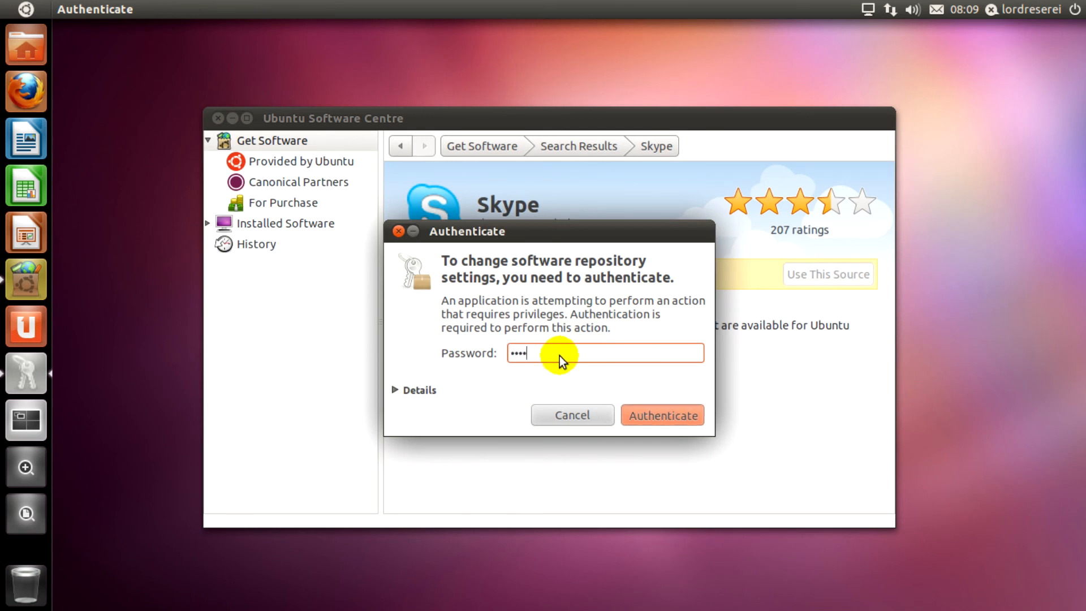
{"action": "left_click", "coordinate": [661, 416]}
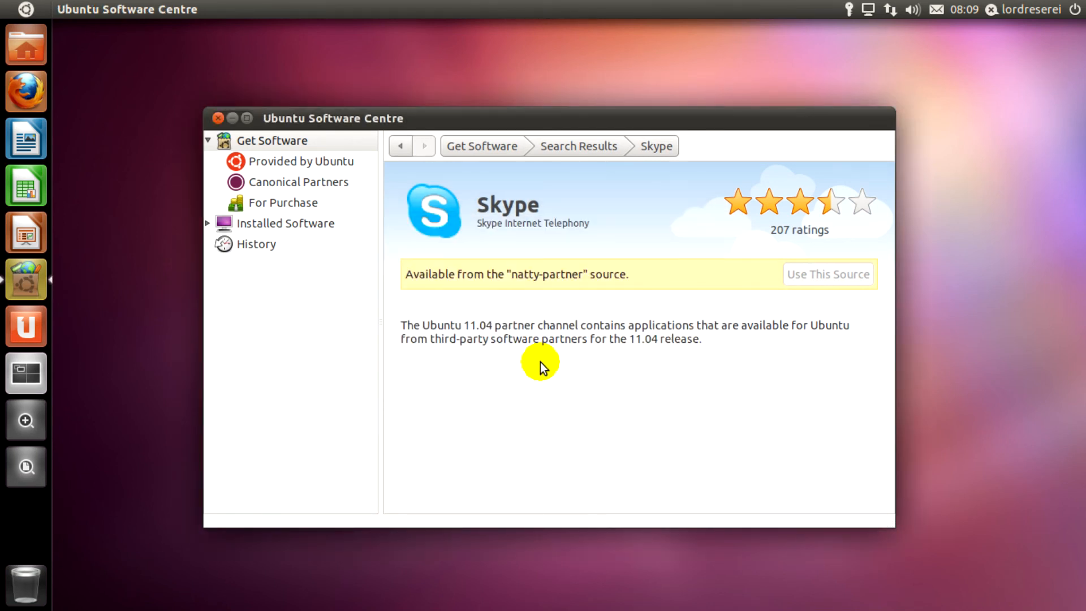